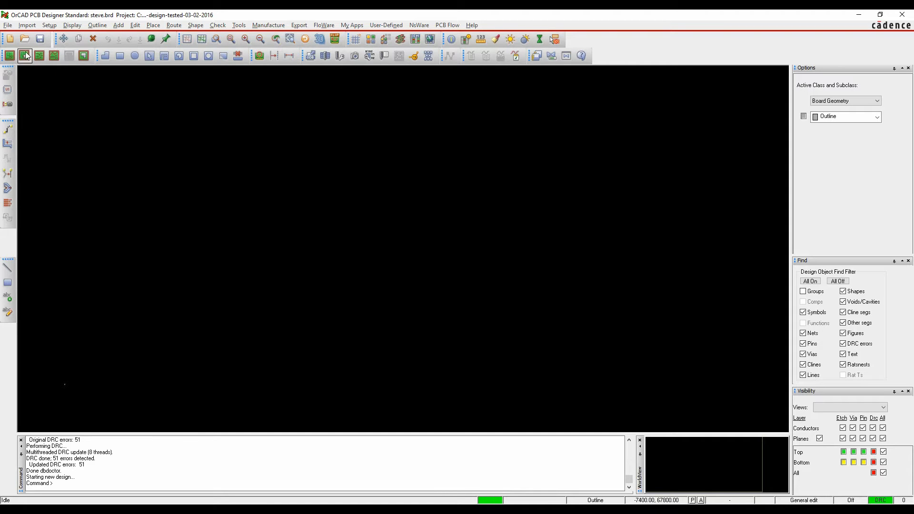
Launch the Eagle PCB or Library translator from the Import menu
click(26, 25)
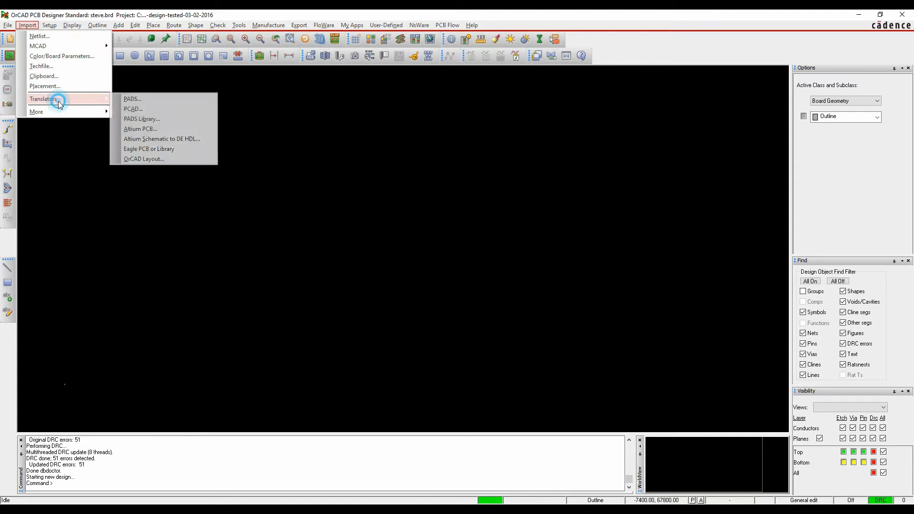
click(149, 149)
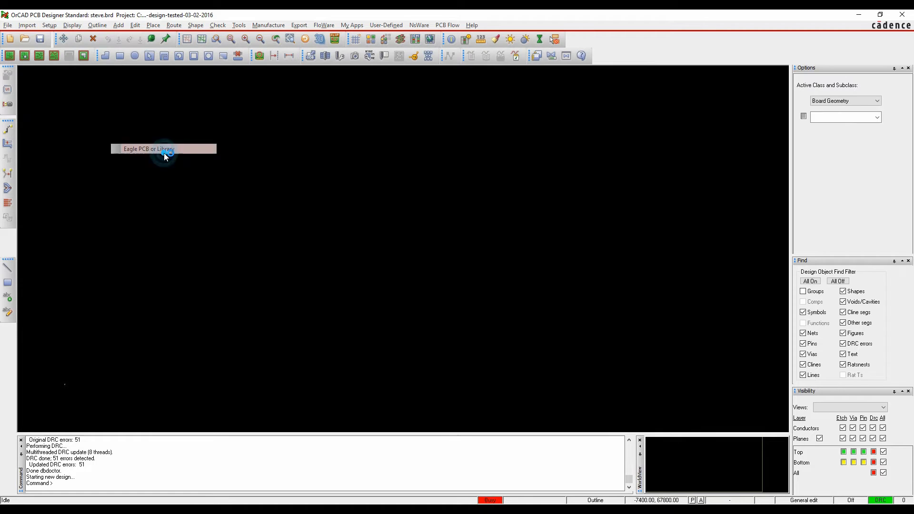
Page through the eagle2pcb.pdf guide from the title slide past the unroutes-after-translation page
click(164, 148)
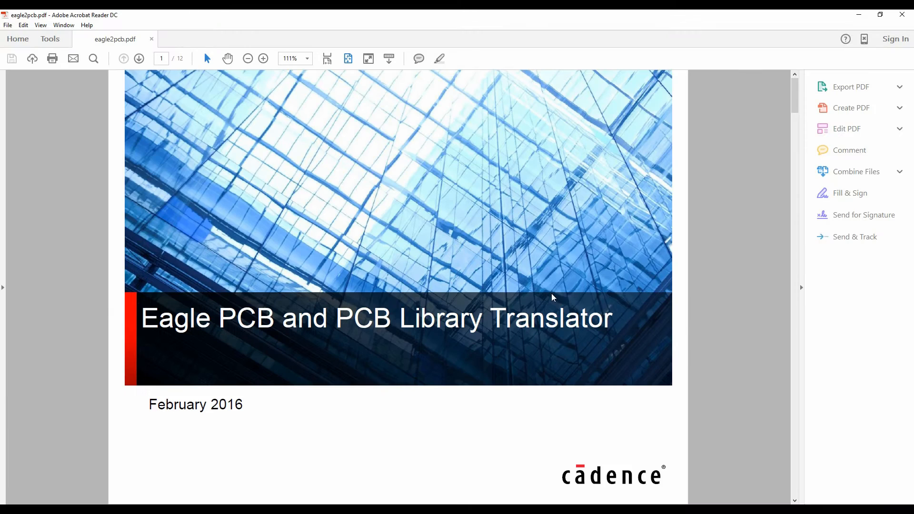
mouse_move(119, 154)
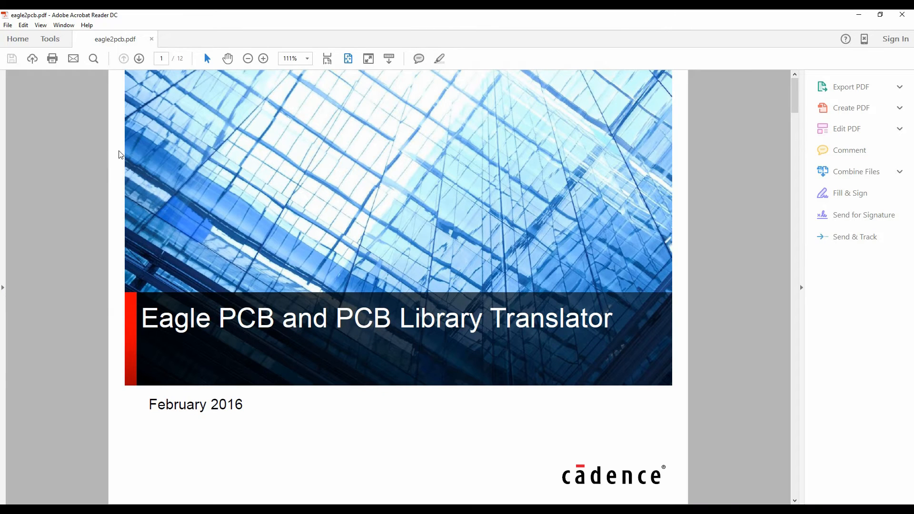
click(139, 58)
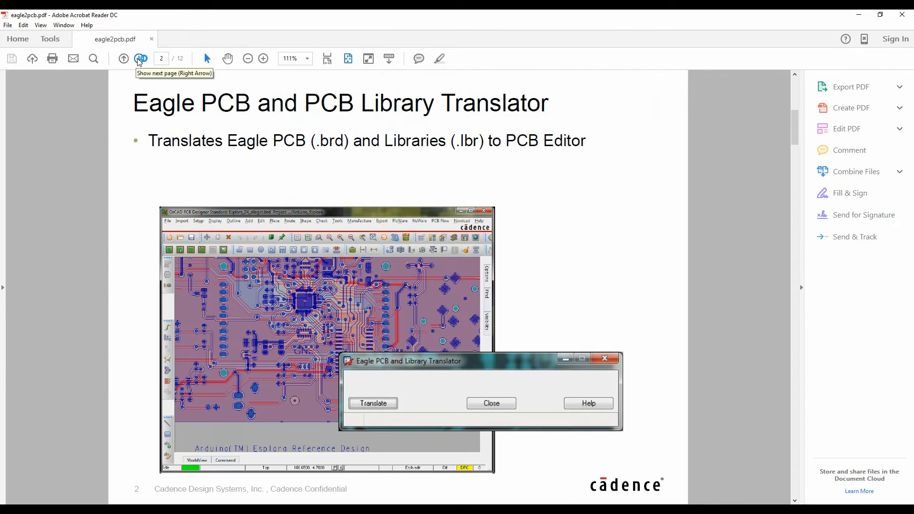
click(139, 58)
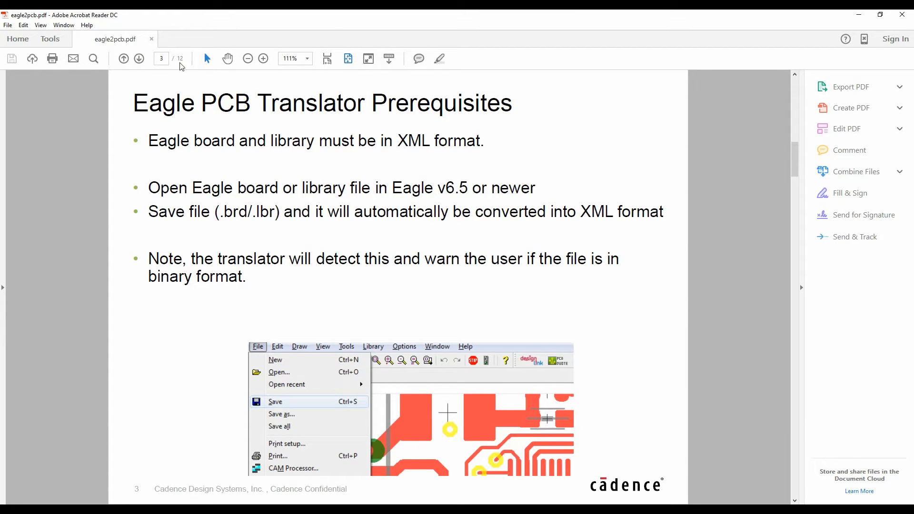
click(139, 59)
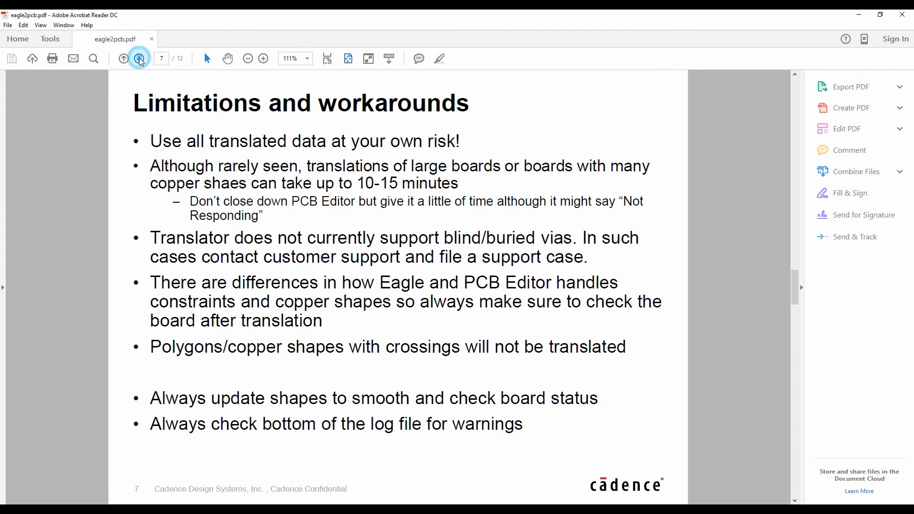
click(139, 58)
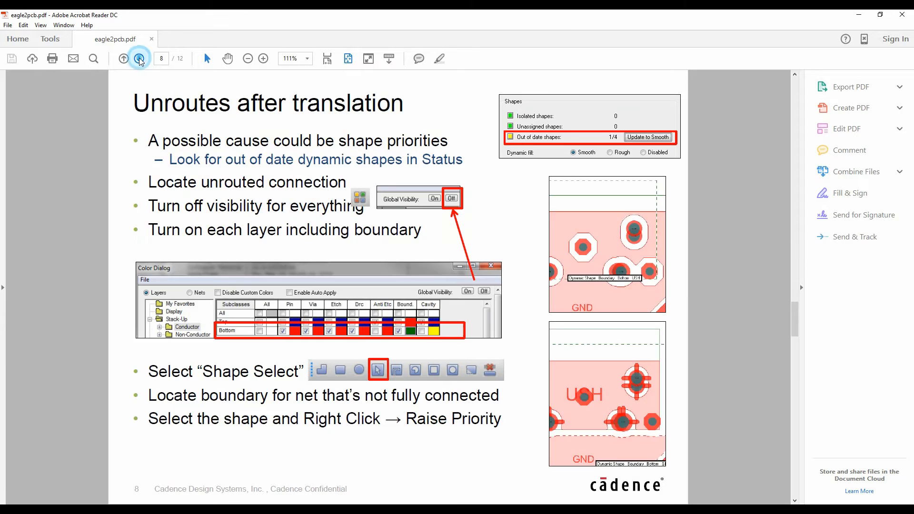
click(139, 58)
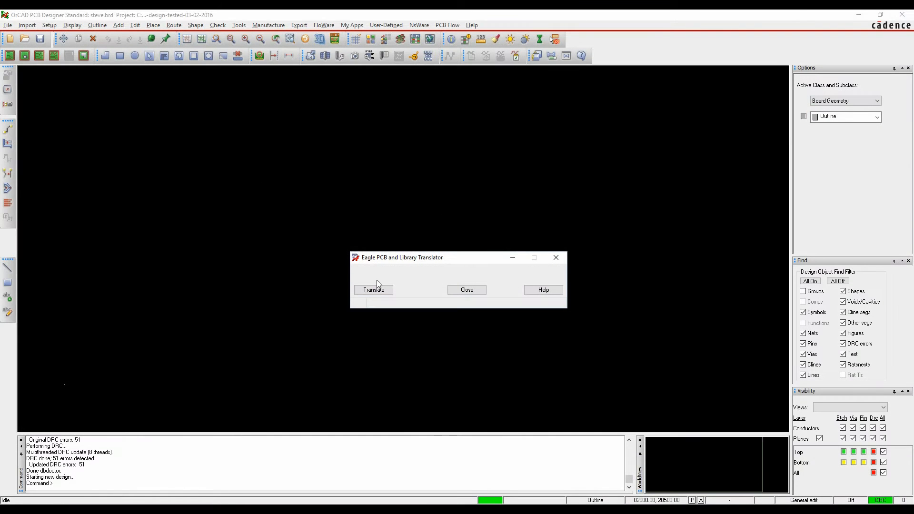
Begin the translation and bring up the Select Eagle file picker for Arduino_MEGA_2560-Rev3.brd
click(373, 289)
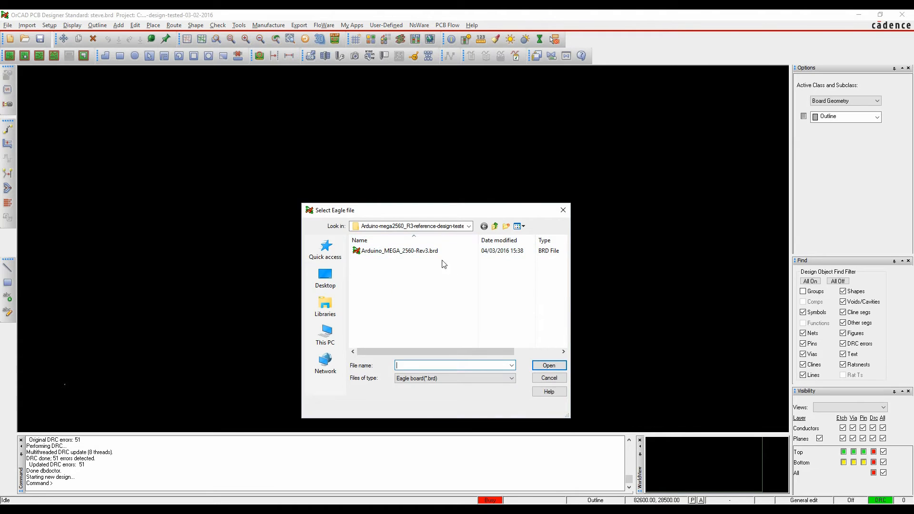
mouse_move(399, 251)
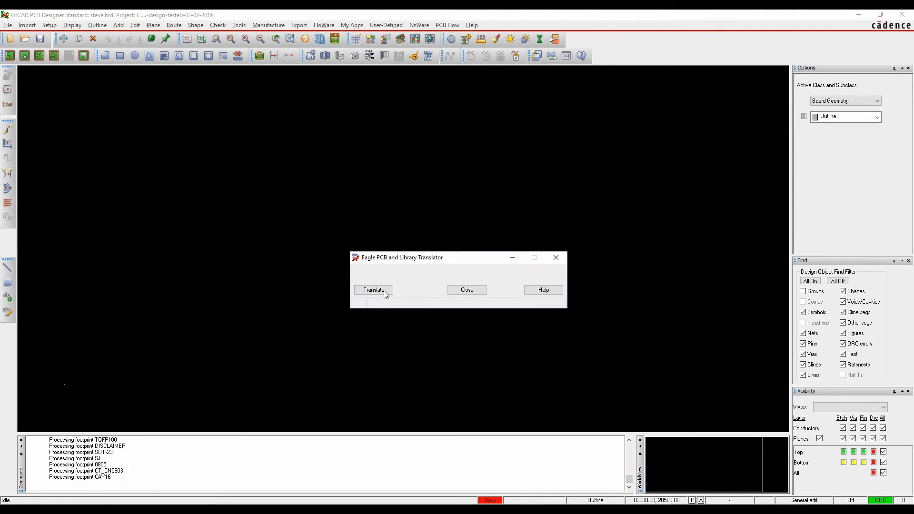
Scroll the translation log down to its statistics and close it, leaving the translated board displayed
click(374, 289)
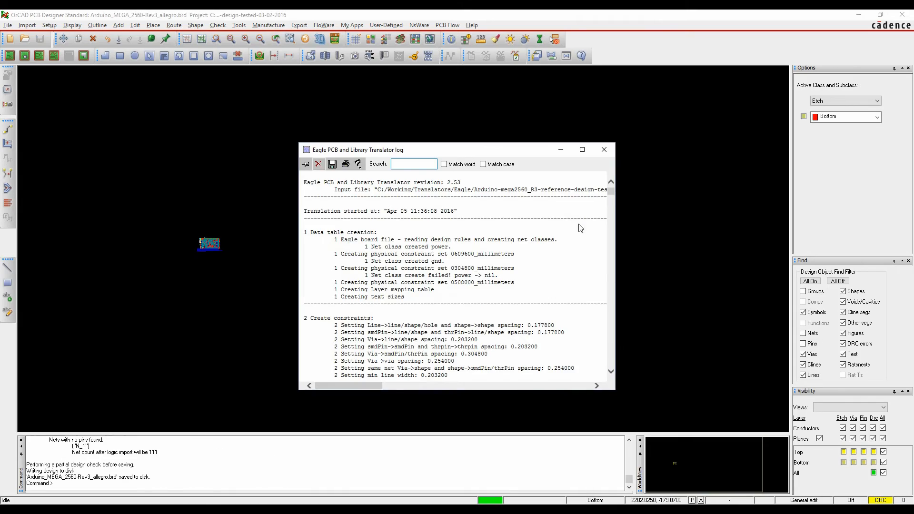
scroll(down, 3)
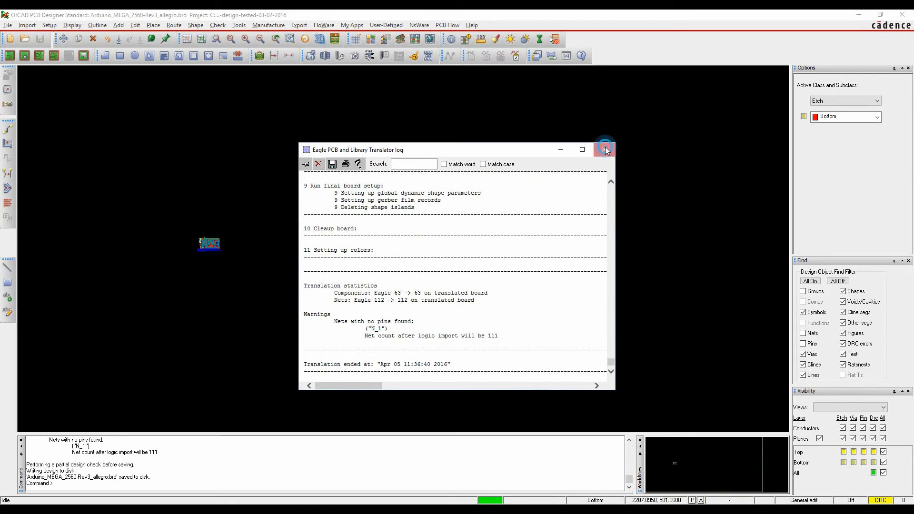
click(604, 150)
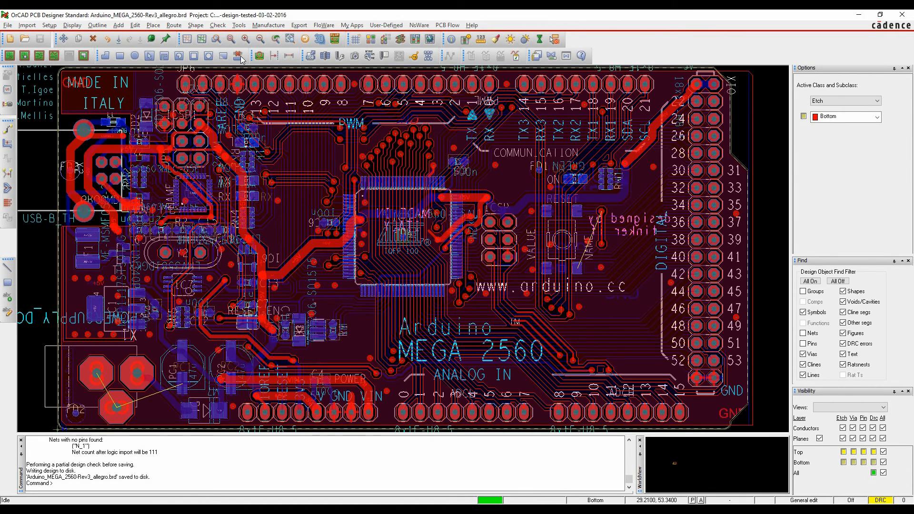
Run Derive Connectivity with Convert Lines to Connect Lines enabled
click(238, 24)
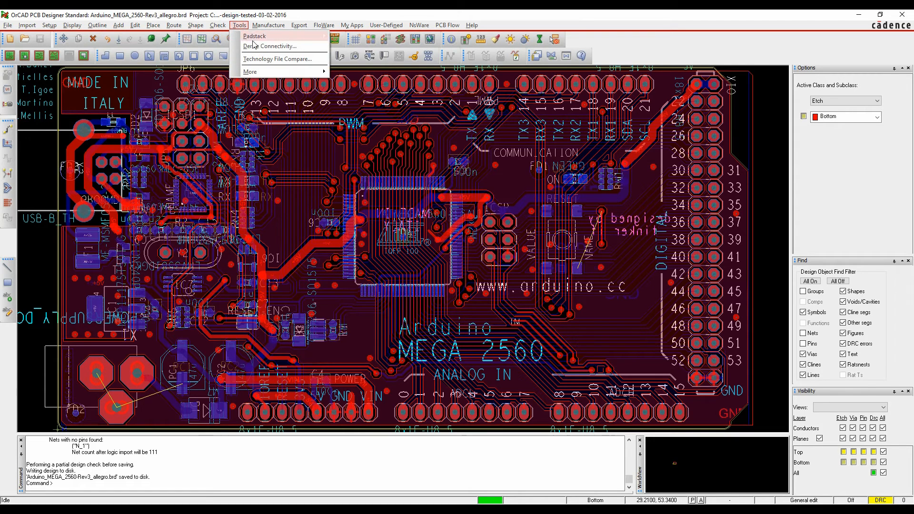
click(271, 46)
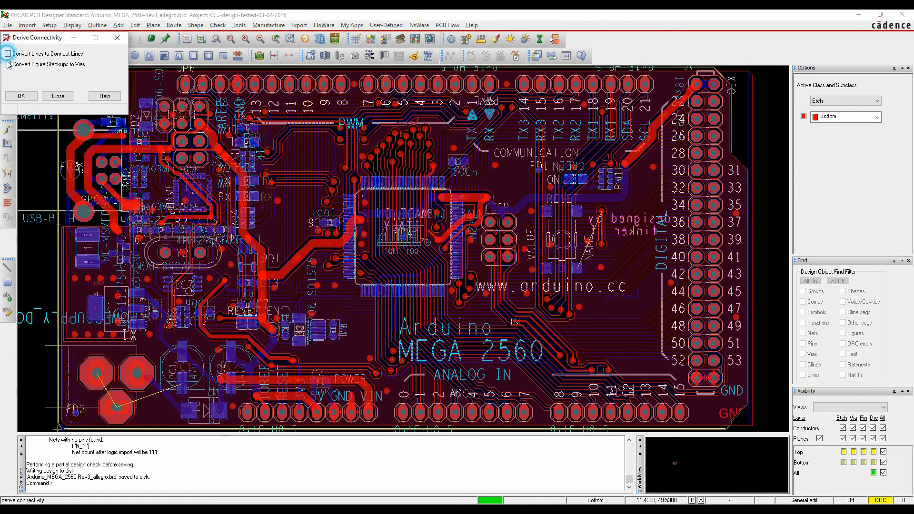
click(21, 96)
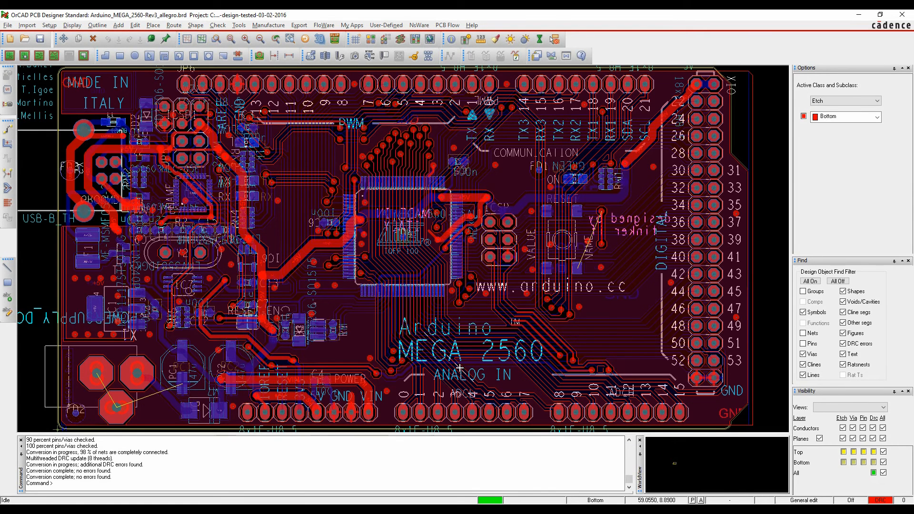
Run Database Check with Check shape outlines enabled, reporting 18 DRC errors
click(217, 25)
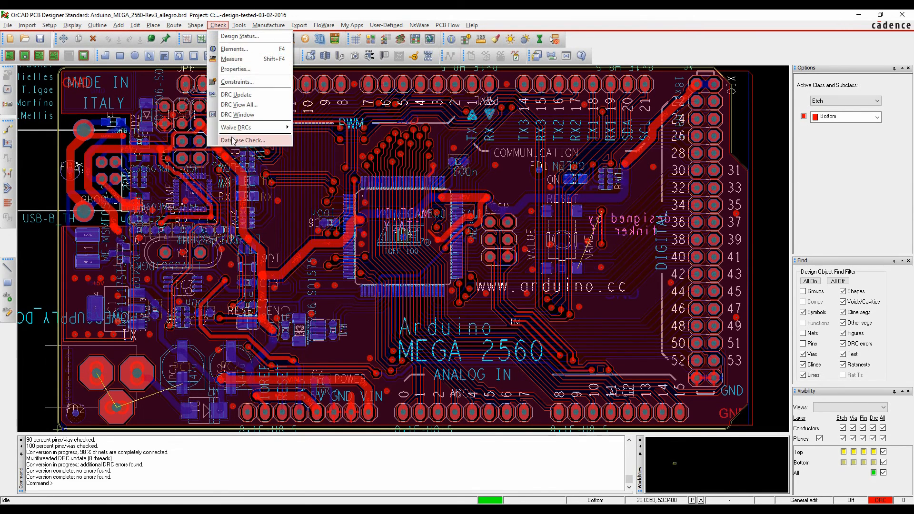
click(243, 140)
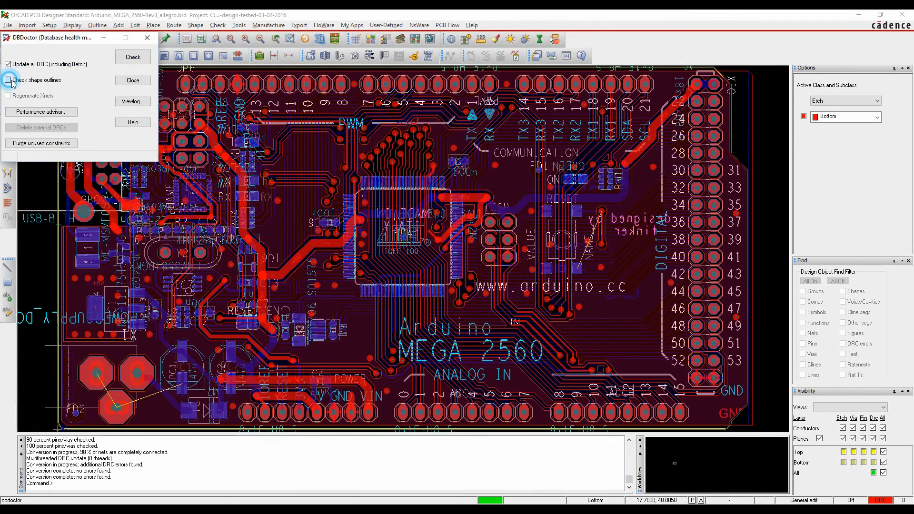
click(132, 56)
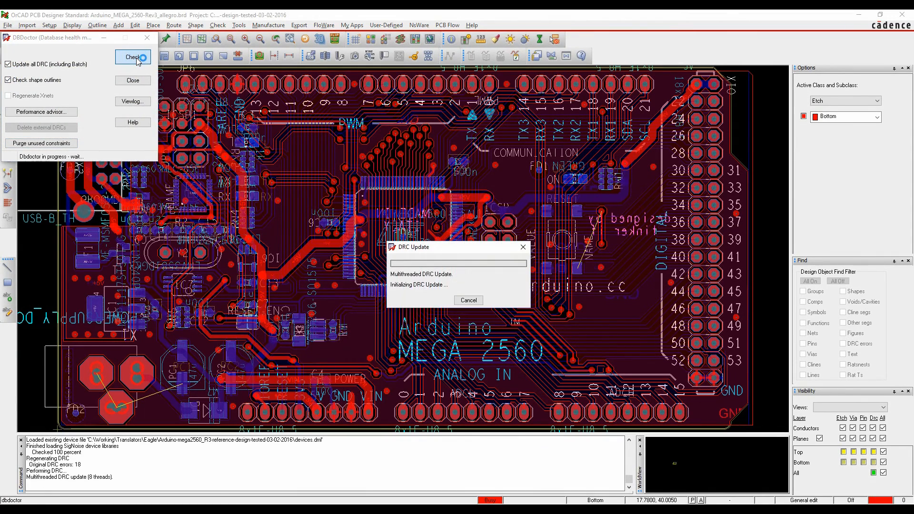
click(133, 57)
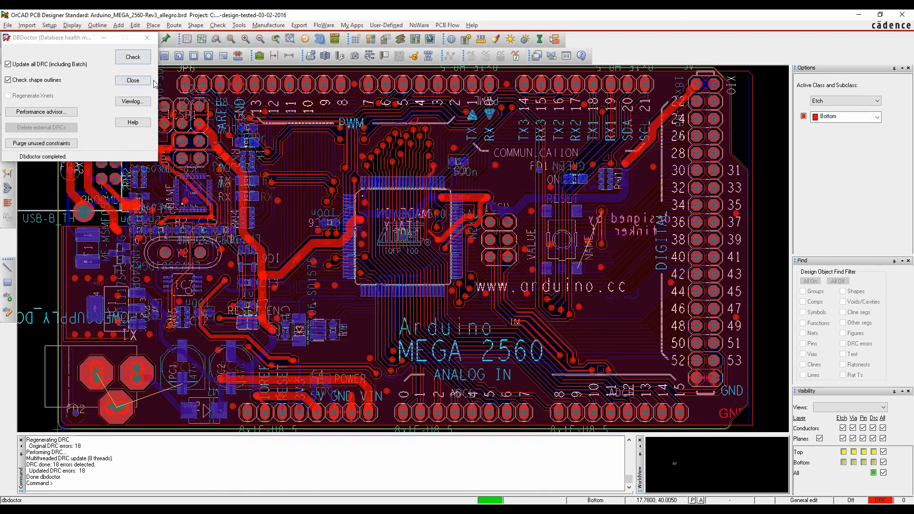